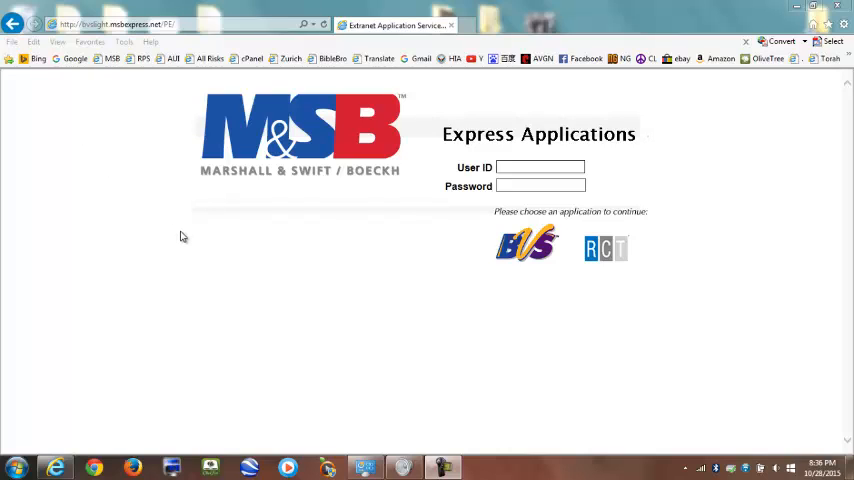
{"action": "mouse_move", "coordinate": [57, 113]}
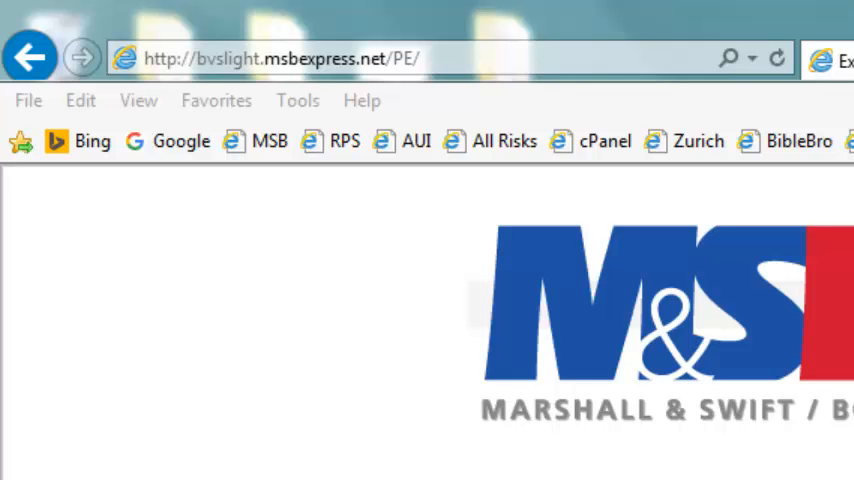
{"action": "type", "text": "aiua"}
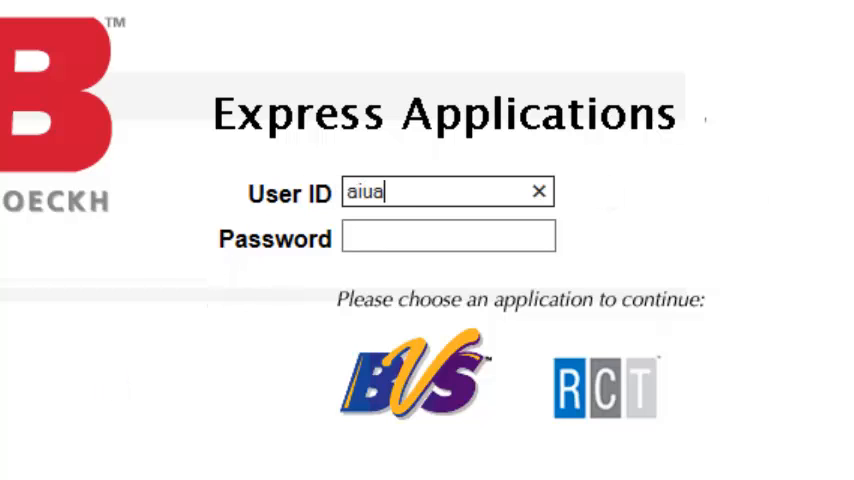
{"action": "type", "text": "_heritage"}
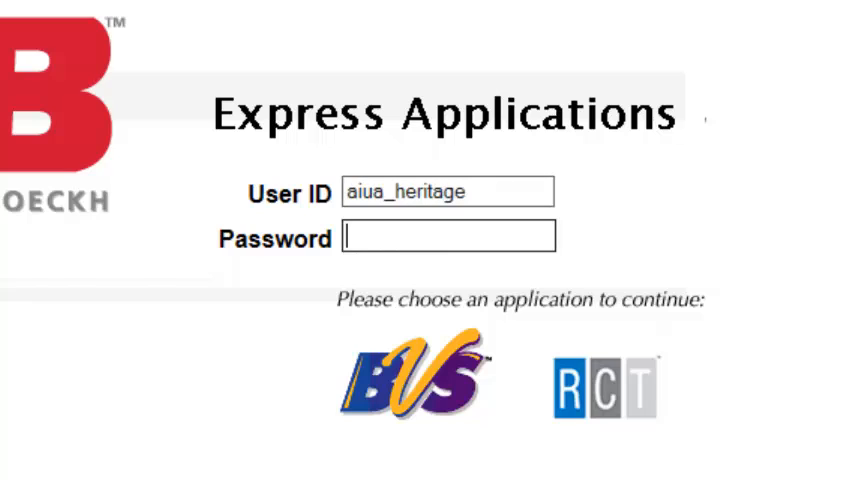
{"action": "left_click", "coordinate": [603, 388]}
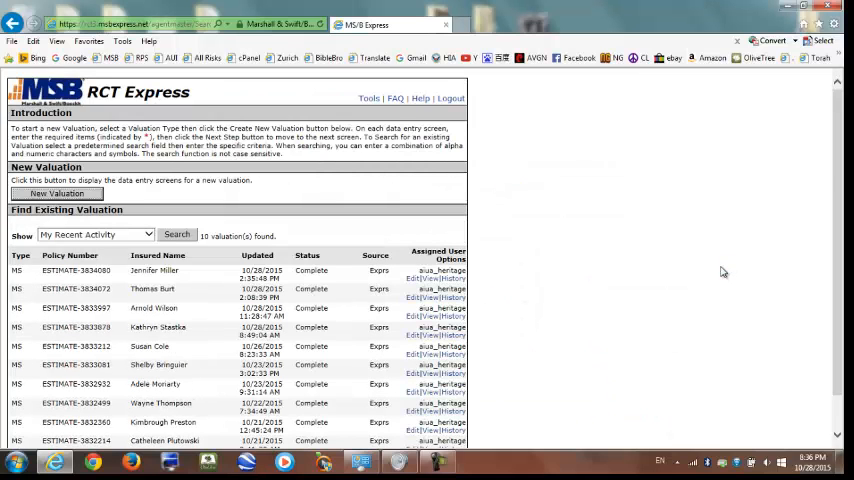
{"action": "mouse_move", "coordinate": [405, 213]}
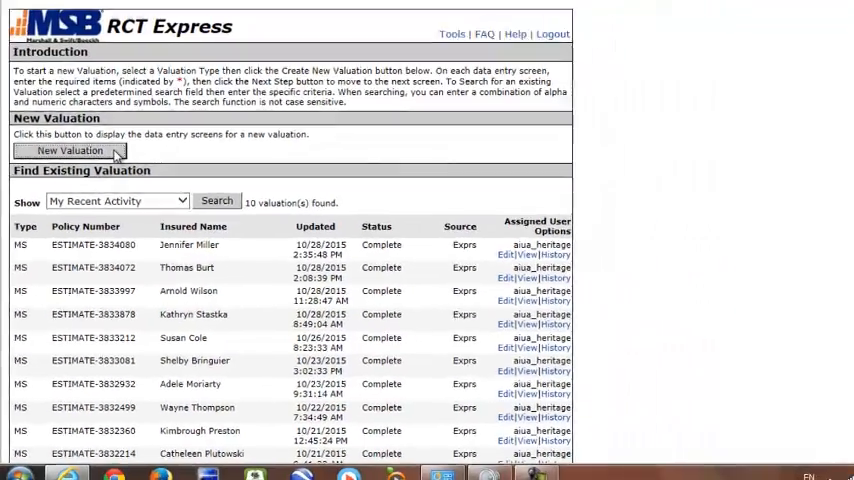
{"action": "left_click", "coordinate": [70, 150]}
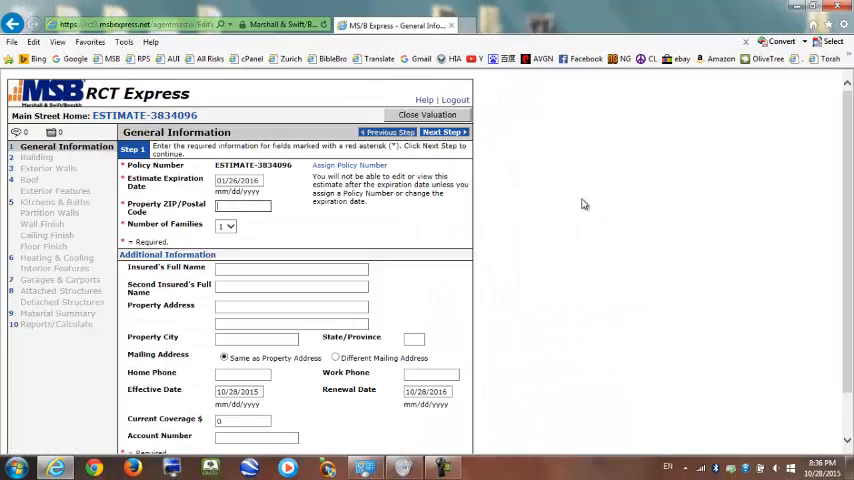
{"action": "mouse_move", "coordinate": [695, 253]}
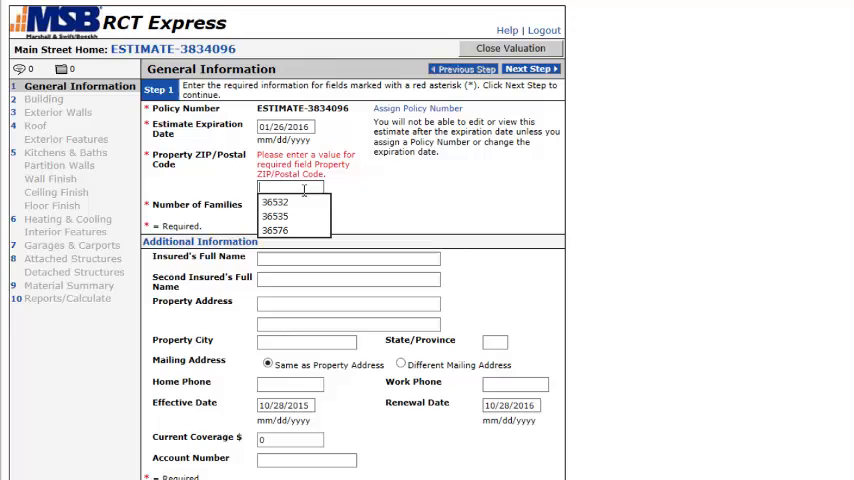
{"action": "mouse_move", "coordinate": [585, 223]}
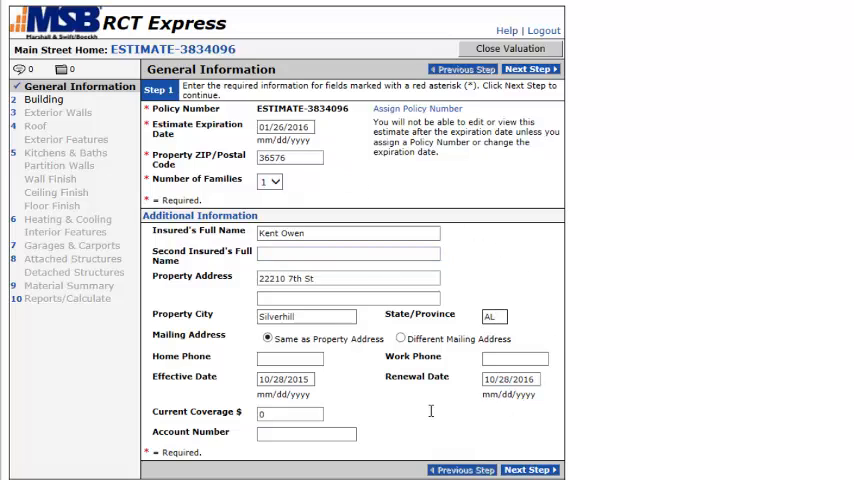
{"action": "left_click", "coordinate": [347, 296]}
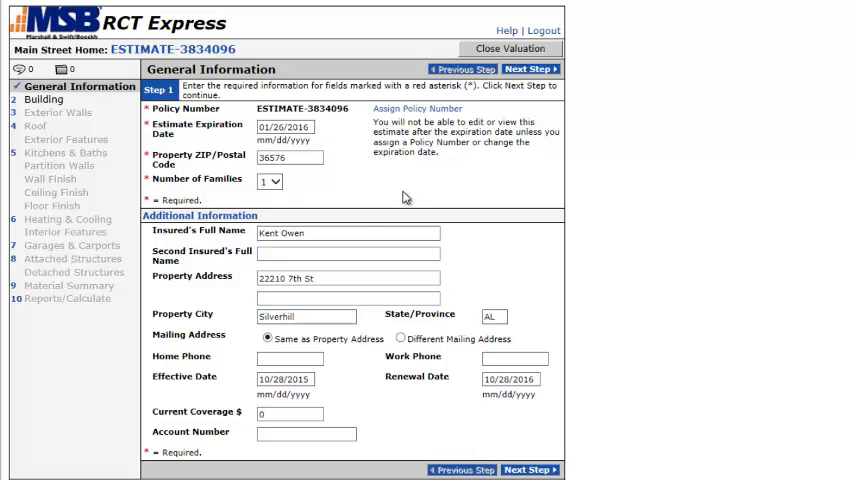
{"action": "mouse_move", "coordinate": [388, 332]}
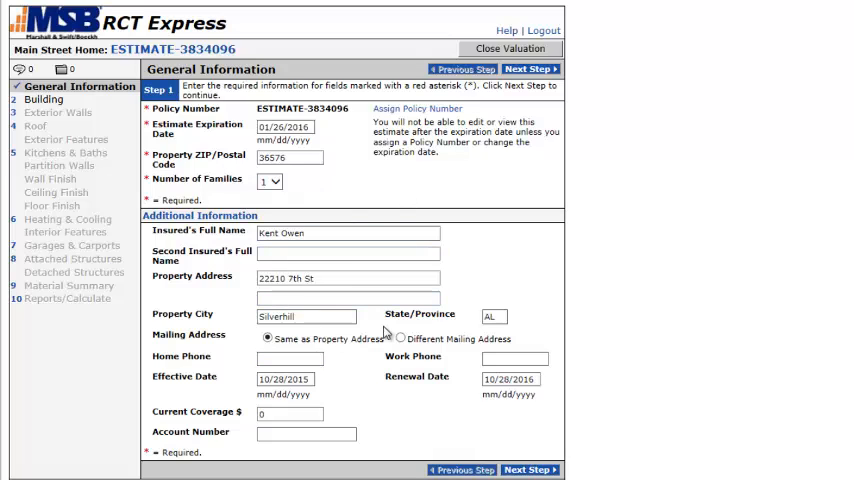
{"action": "mouse_move", "coordinate": [504, 421]}
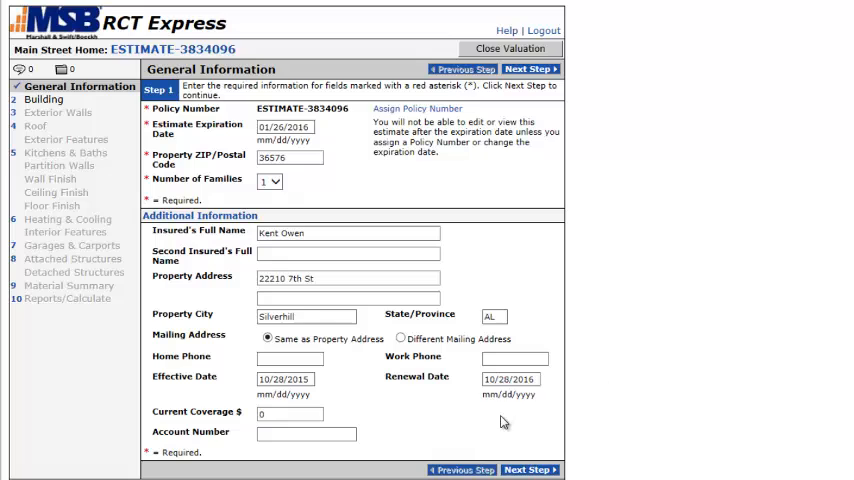
{"action": "mouse_move", "coordinate": [471, 303]}
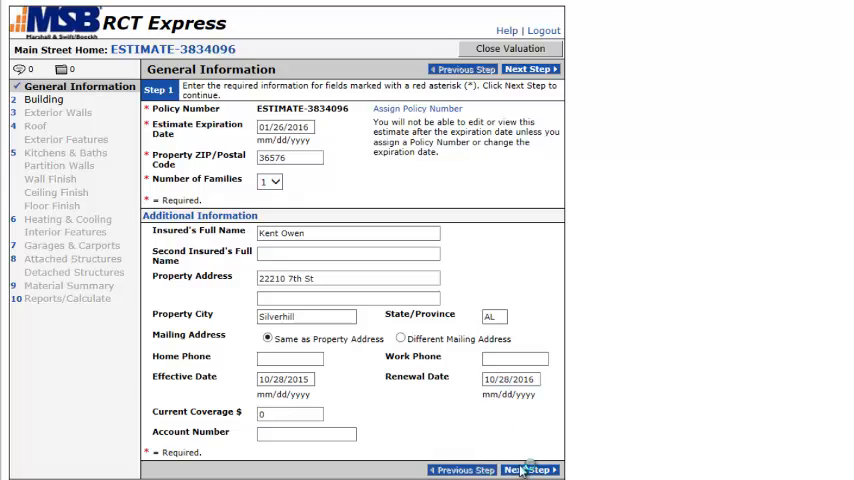
On the Building step, enter Year Built 2013 and a one-story Ranch.
{"action": "left_click", "coordinate": [529, 469]}
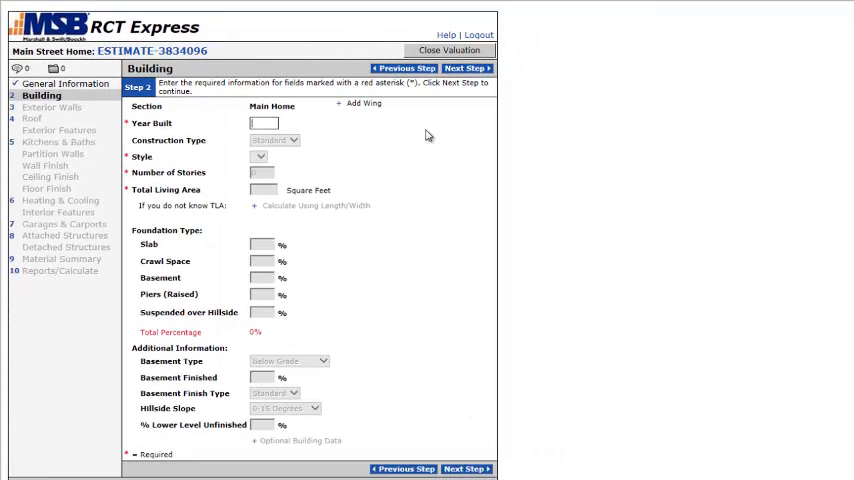
{"action": "type", "text": "2013"}
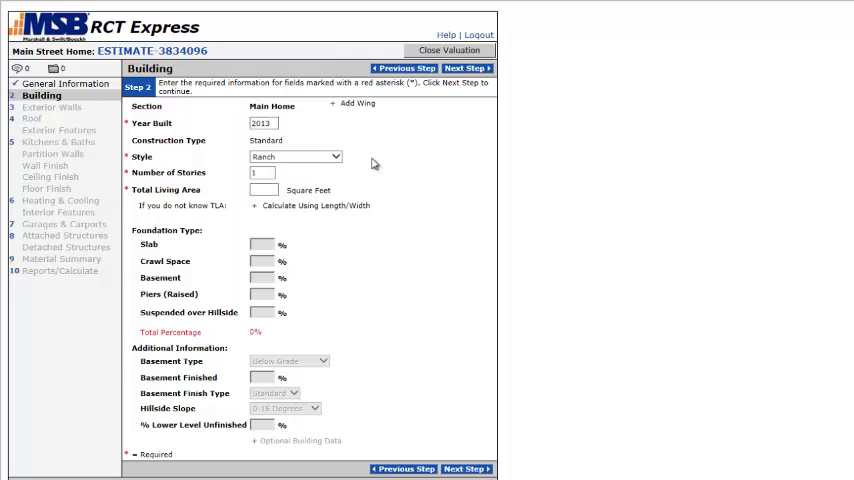
{"action": "type", "text": "100"}
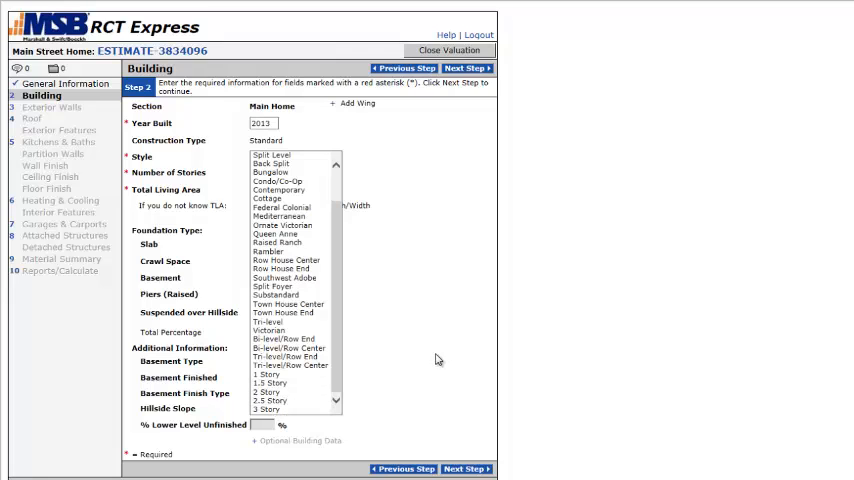
{"action": "mouse_move", "coordinate": [446, 165]}
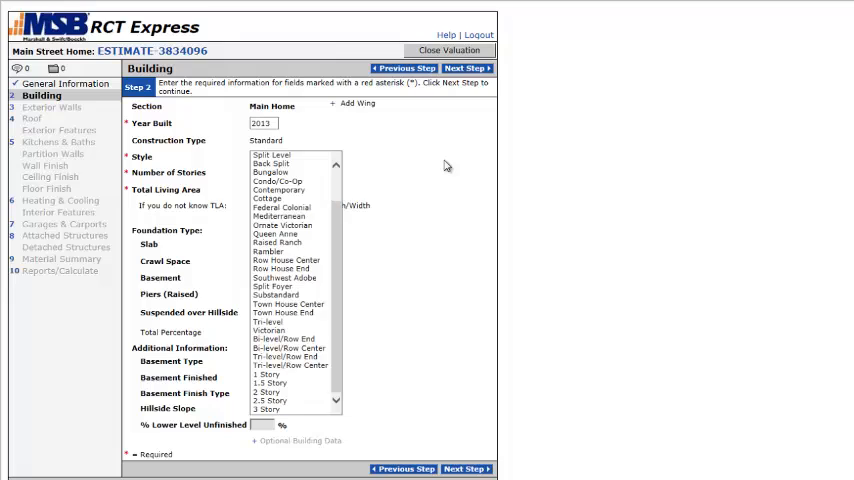
Set total living area to 1714 sq ft and foundation to 100% crawl space.
{"action": "left_click", "coordinate": [290, 241]}
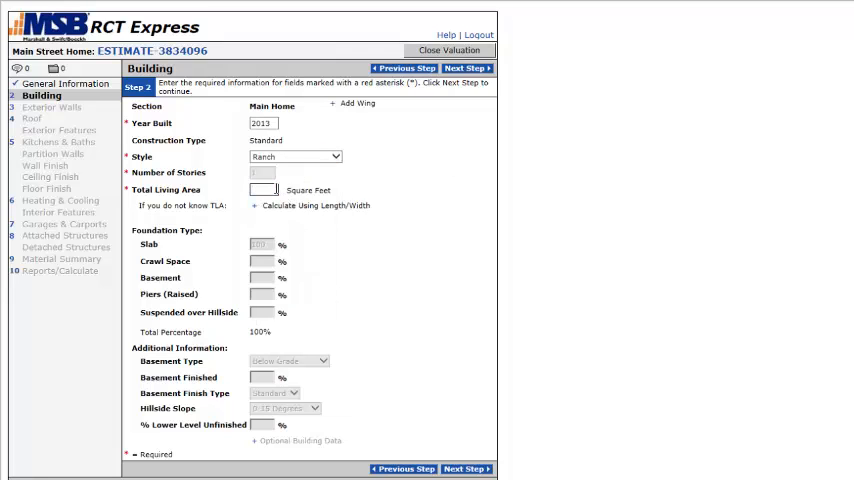
{"action": "type", "text": "1714"}
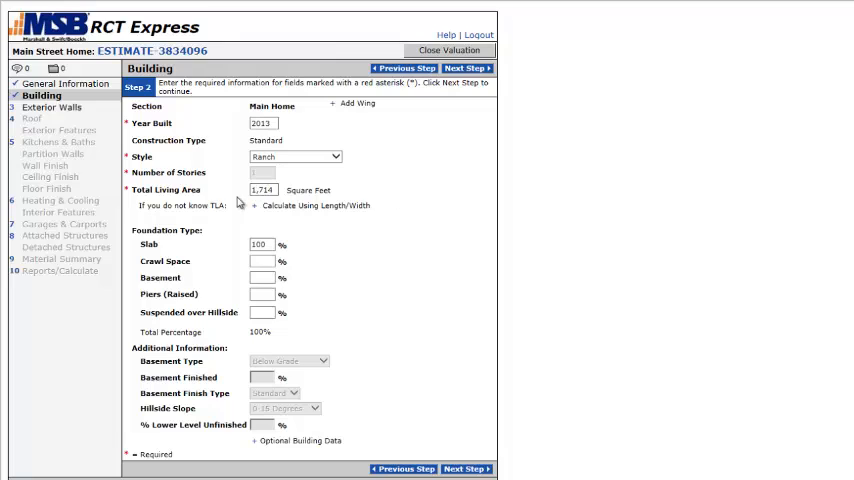
{"action": "mouse_move", "coordinate": [347, 182]}
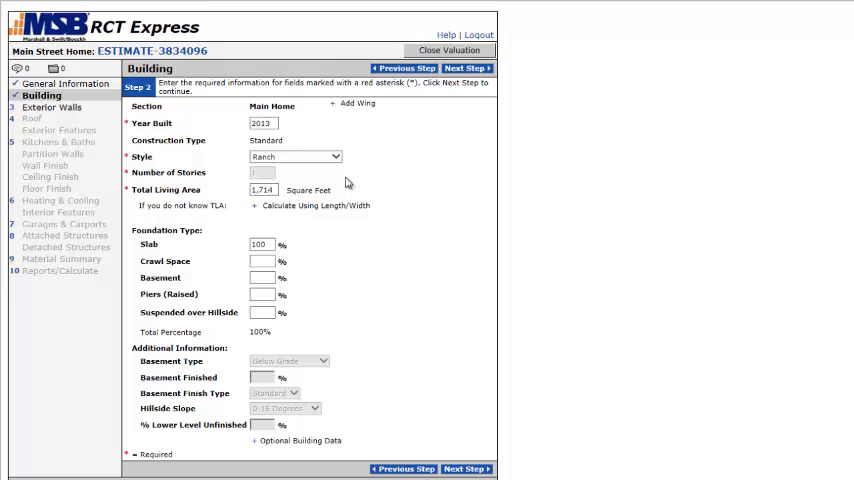
{"action": "left_click", "coordinate": [262, 244]}
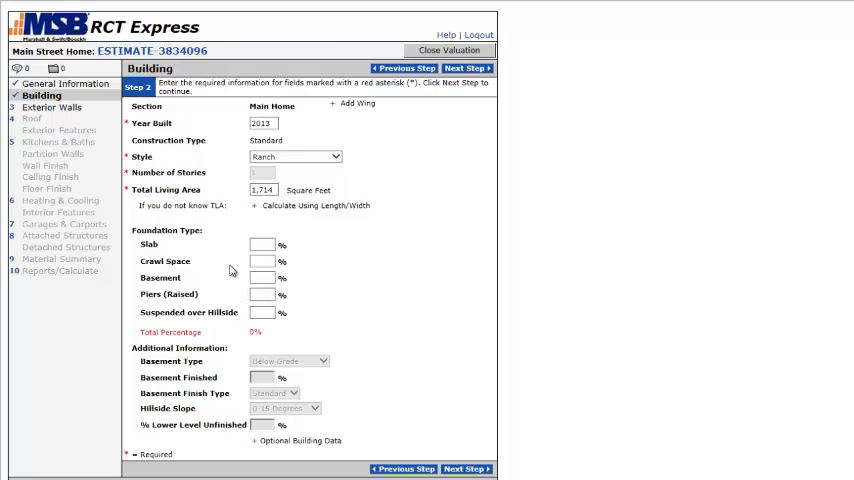
{"action": "type", "text": "100"}
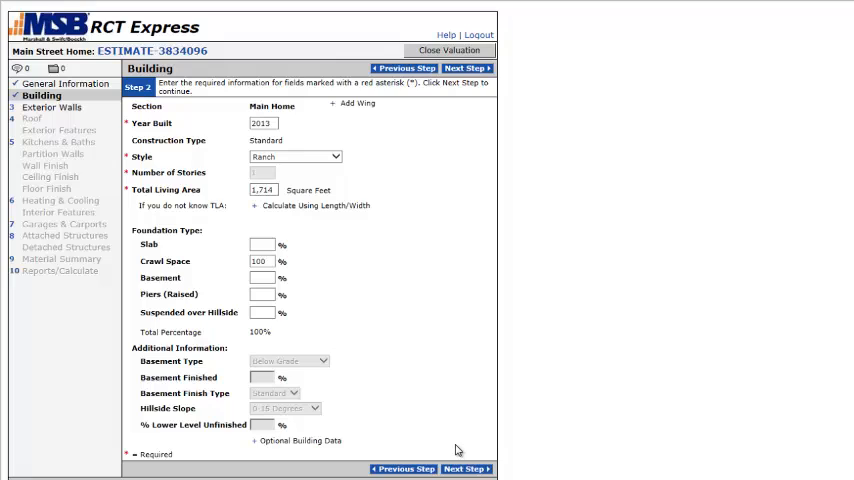
Replace brick on frame with 100% cement fiber siding for the exterior walls.
{"action": "left_click", "coordinate": [465, 67]}
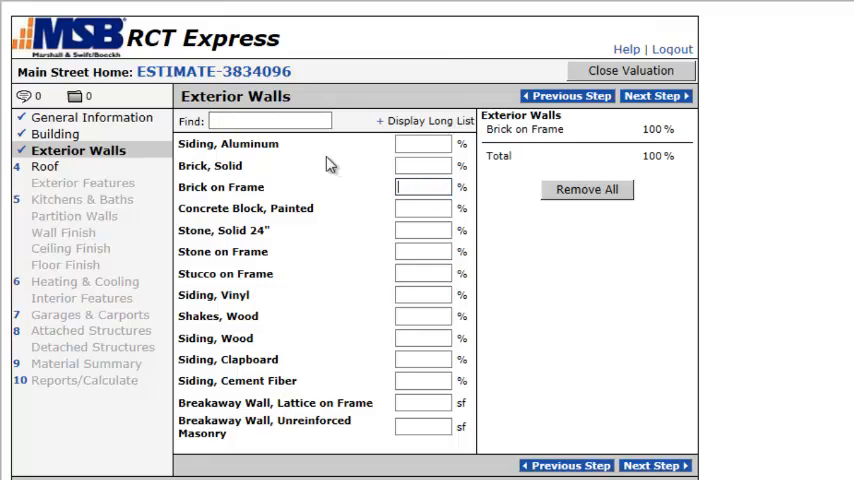
{"action": "left_click", "coordinate": [424, 381]}
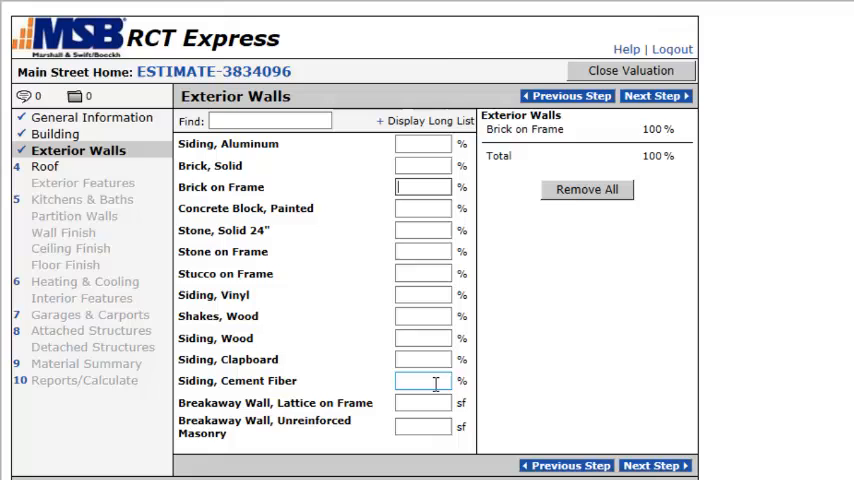
{"action": "type", "text": "1"}
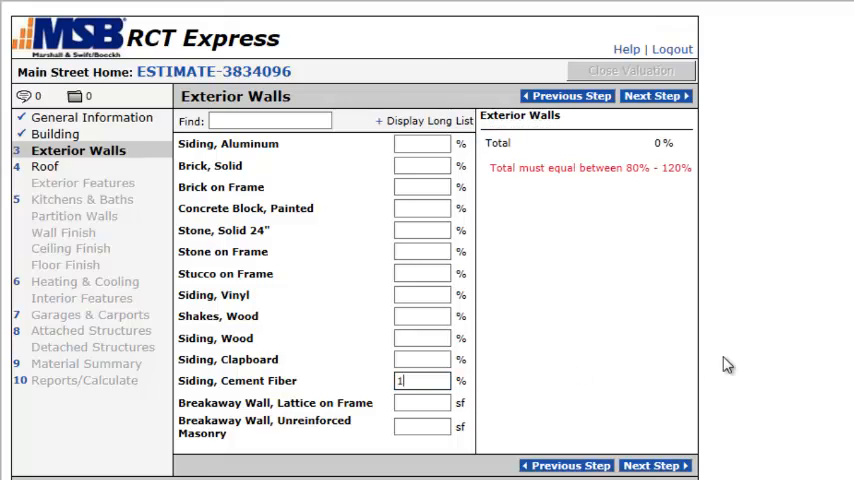
{"action": "type", "text": "00"}
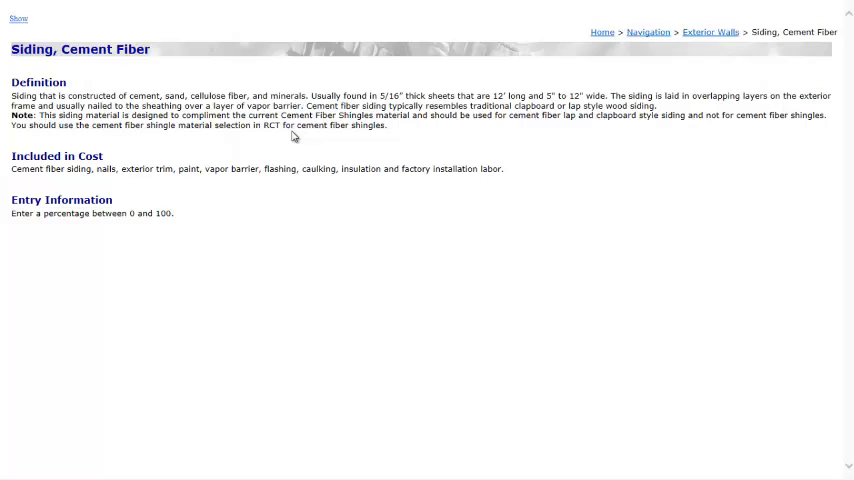
{"action": "mouse_move", "coordinate": [168, 57]}
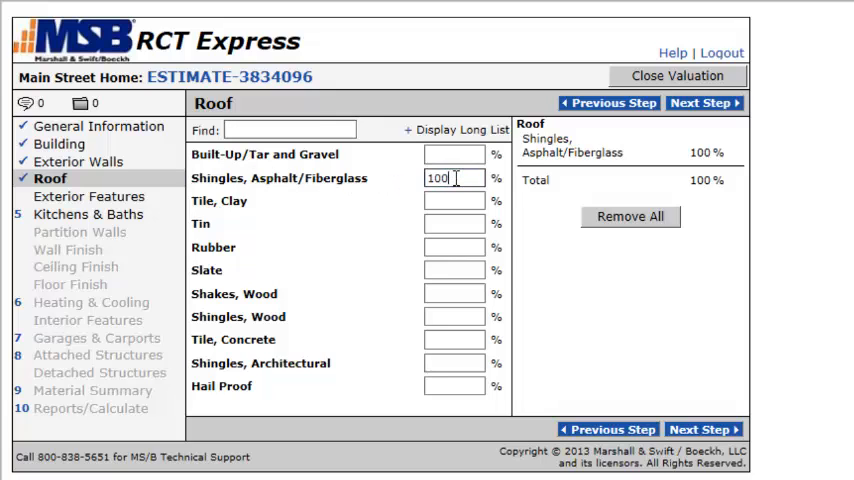
Replace asphalt/fiberglass shingles with 100% architectural shingles.
{"action": "triple_click", "coordinate": [452, 178]}
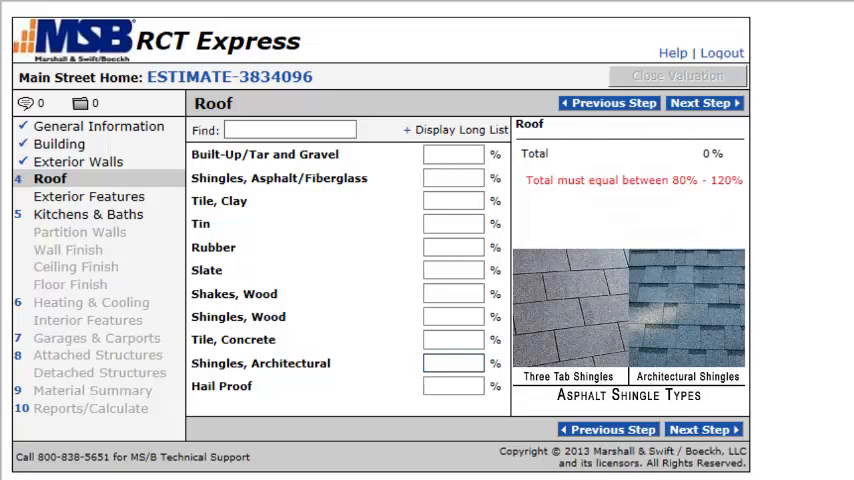
{"action": "type", "text": "100"}
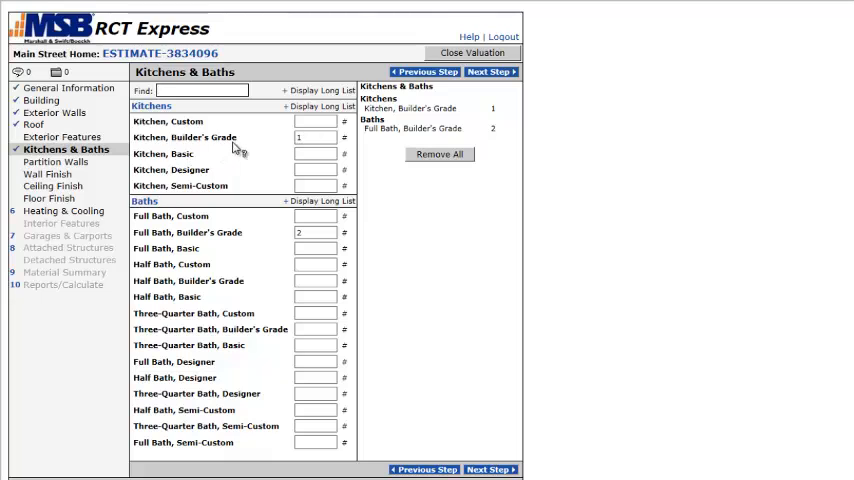
Confirm one builder's grade kitchen and two builder's grade full baths, then continue.
{"action": "left_click", "coordinate": [315, 137]}
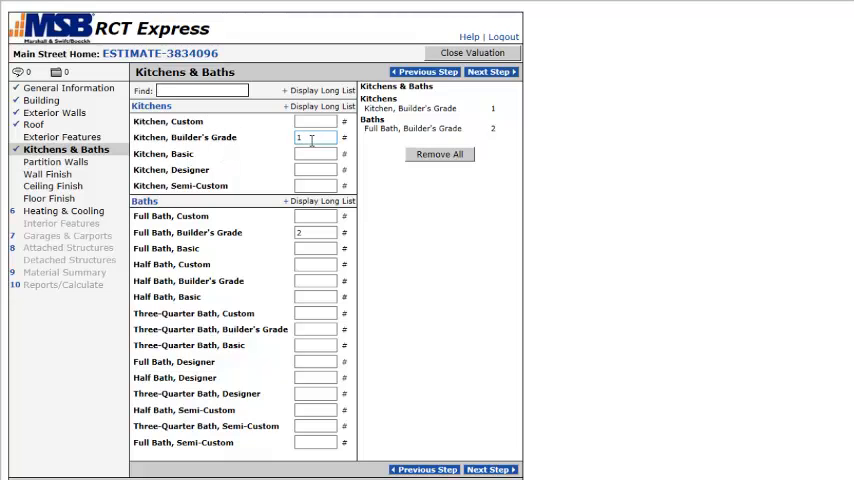
{"action": "left_click", "coordinate": [314, 233]}
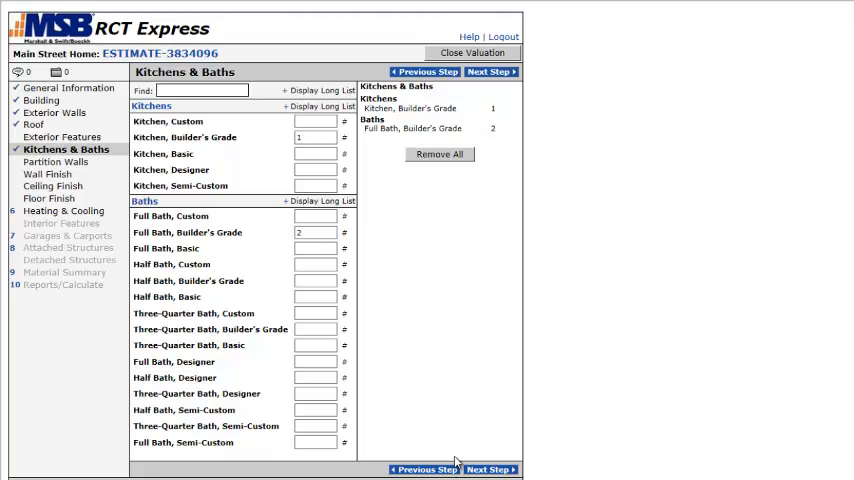
{"action": "mouse_move", "coordinate": [371, 241]}
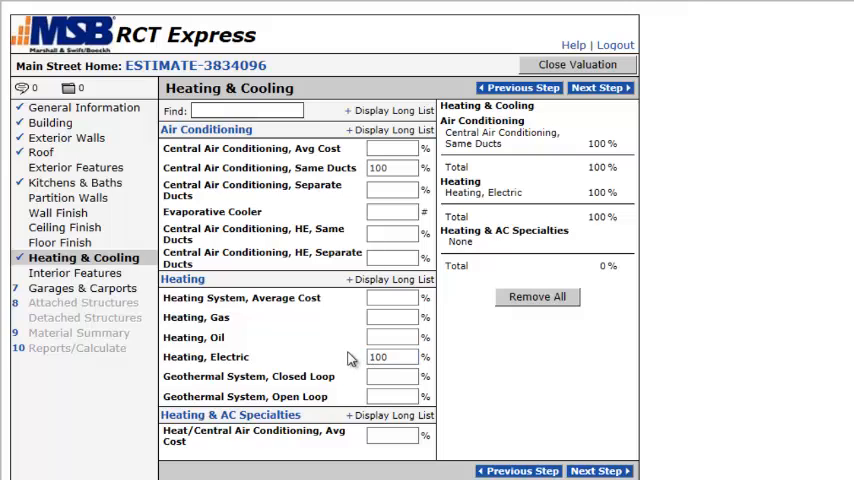
{"action": "left_click", "coordinate": [392, 317]}
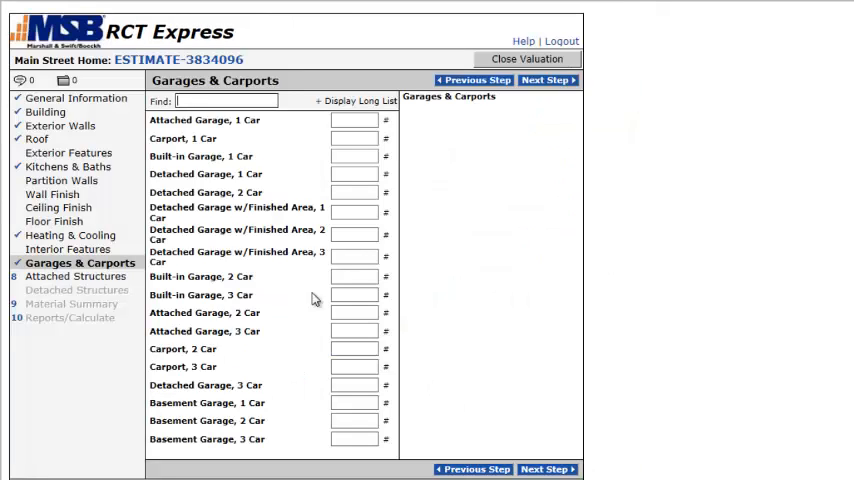
{"action": "mouse_move", "coordinate": [289, 299]}
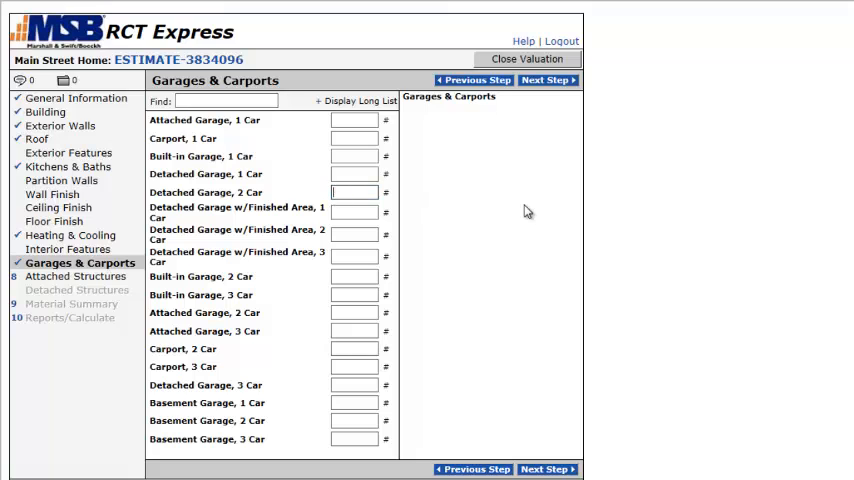
Record one detached 2-car garage and continue to Attached Structures.
{"action": "type", "text": "1"}
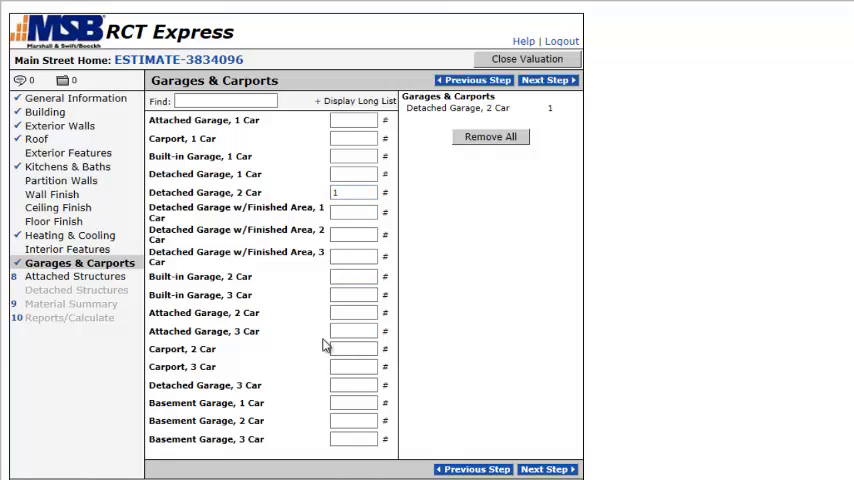
{"action": "left_click", "coordinate": [352, 312]}
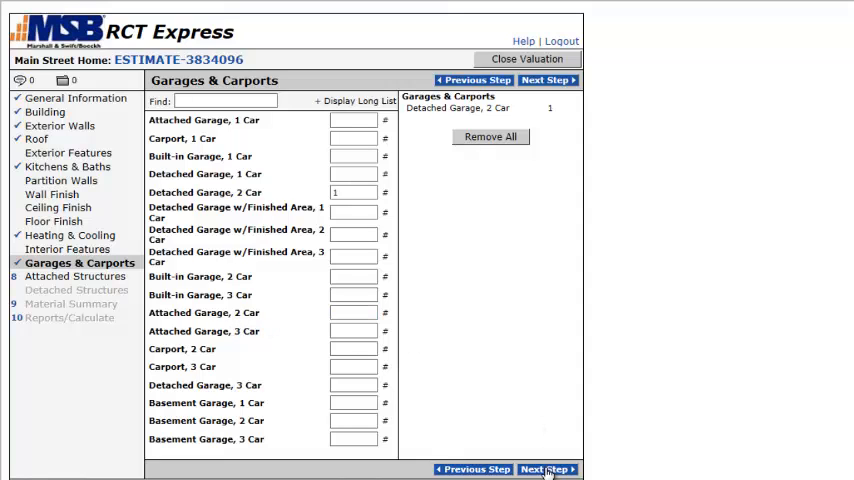
{"action": "left_click", "coordinate": [547, 470]}
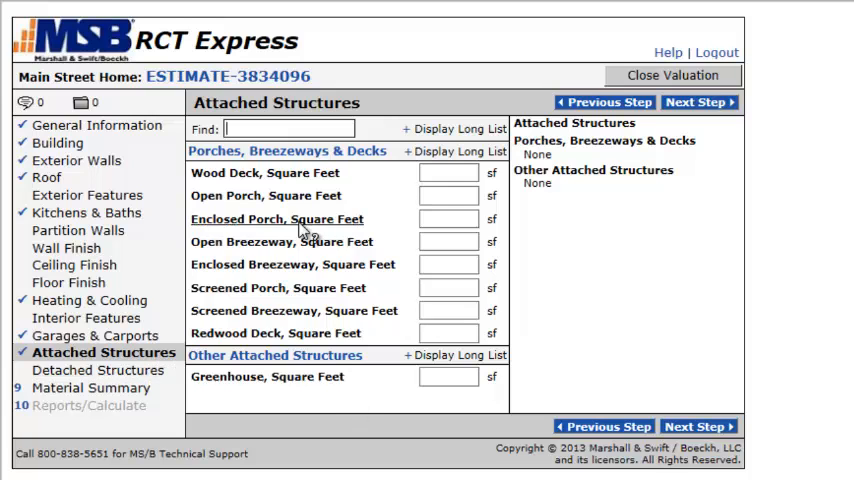
Enter 50 sq ft for the open porch and 50 sq ft for the wood deck.
{"action": "left_click", "coordinate": [447, 195]}
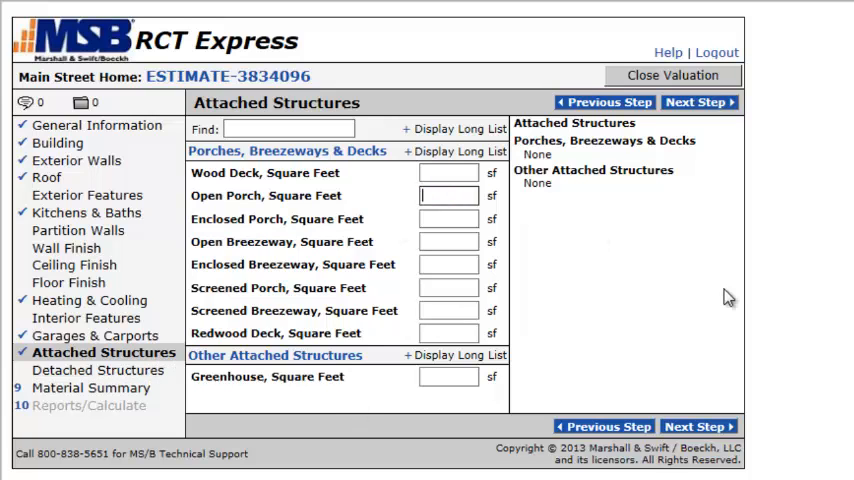
{"action": "type", "text": "50"}
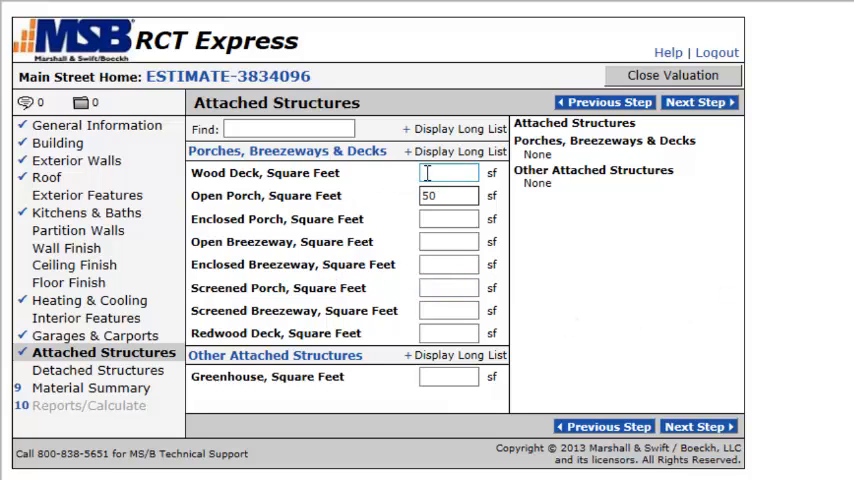
{"action": "type", "text": "50"}
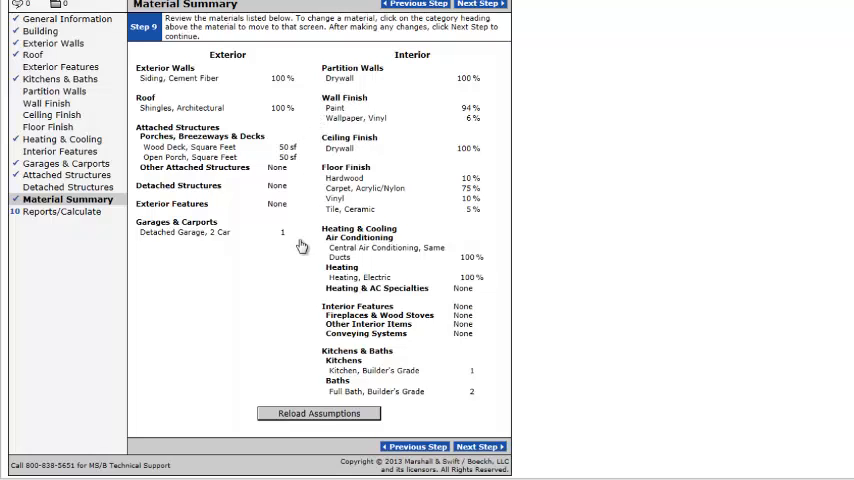
{"action": "mouse_move", "coordinate": [314, 291]}
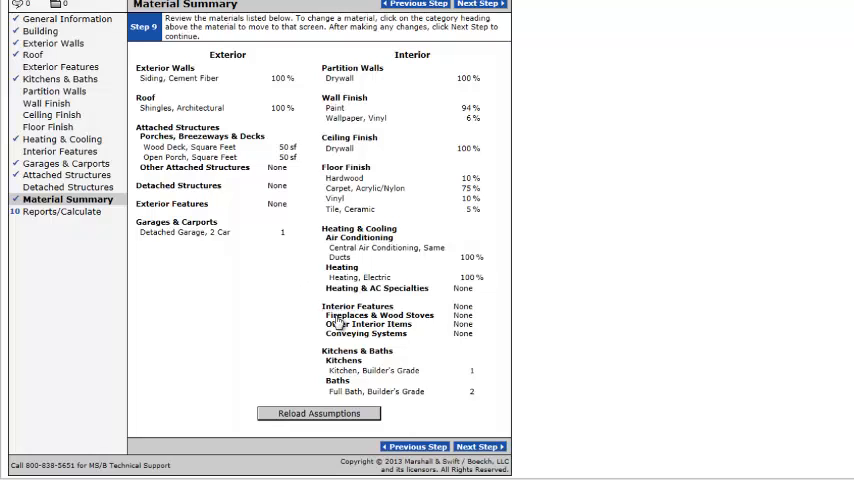
From the Material Summary, revisit the Interior Features and Exterior Features steps.
{"action": "left_click", "coordinate": [61, 151]}
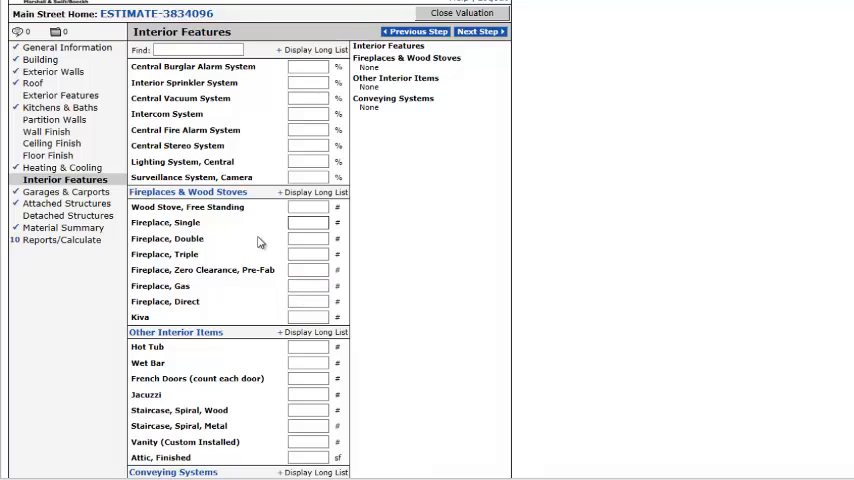
{"action": "left_click", "coordinate": [307, 238]}
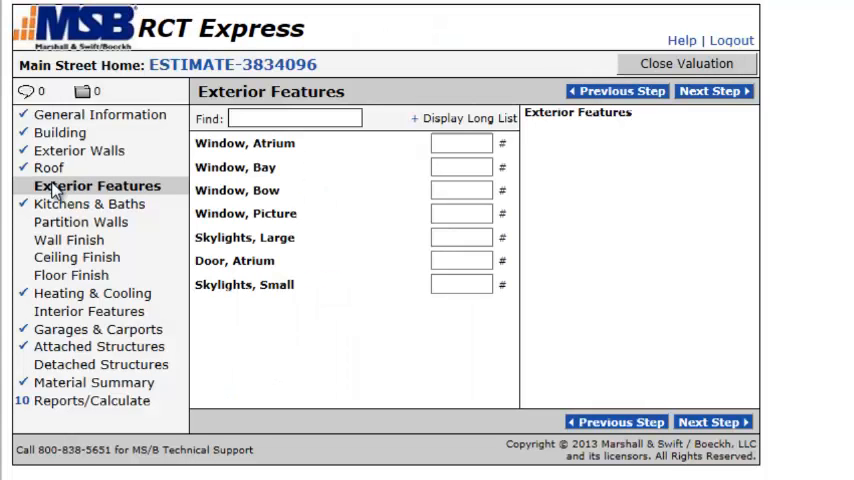
{"action": "mouse_move", "coordinate": [18, 165]}
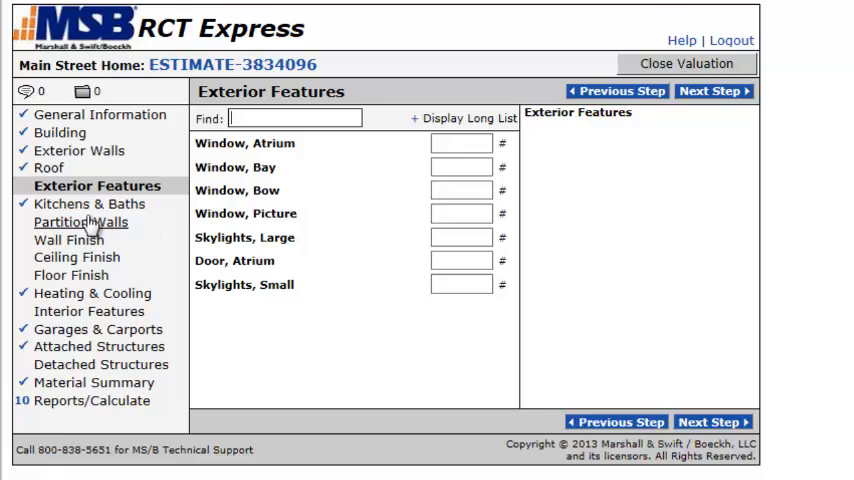
Review Partition Walls, Wall Finish, Ceiling Finish and Floor Finish, then return to Interior Features.
{"action": "left_click", "coordinate": [80, 221]}
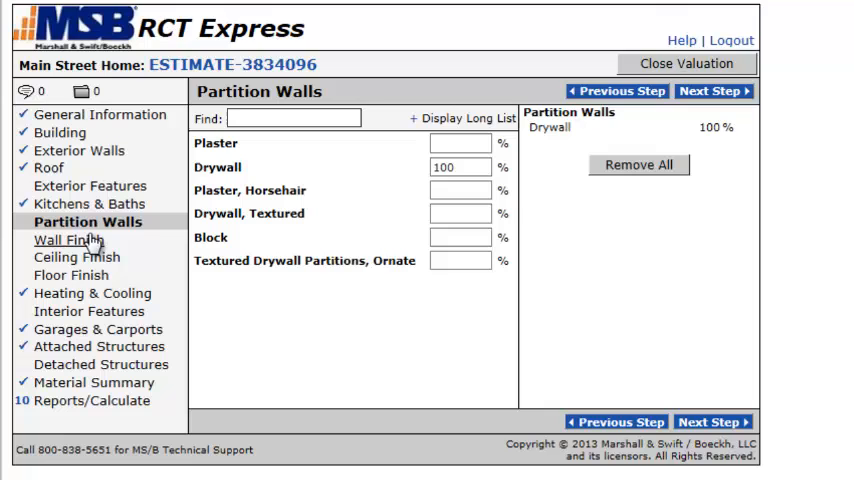
{"action": "left_click", "coordinate": [66, 240]}
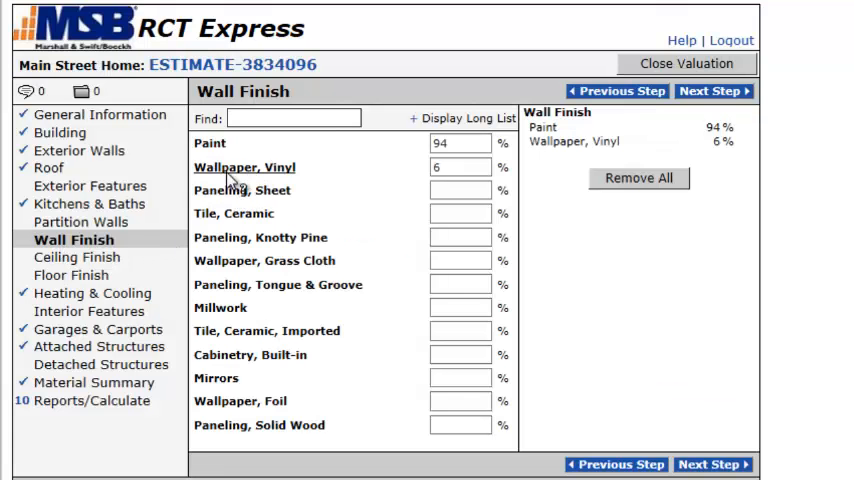
{"action": "left_click", "coordinate": [76, 257]}
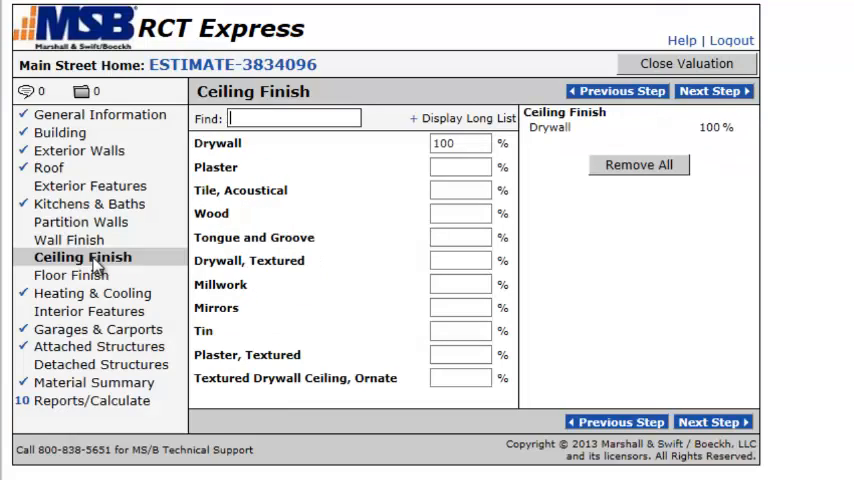
{"action": "mouse_move", "coordinate": [252, 311]}
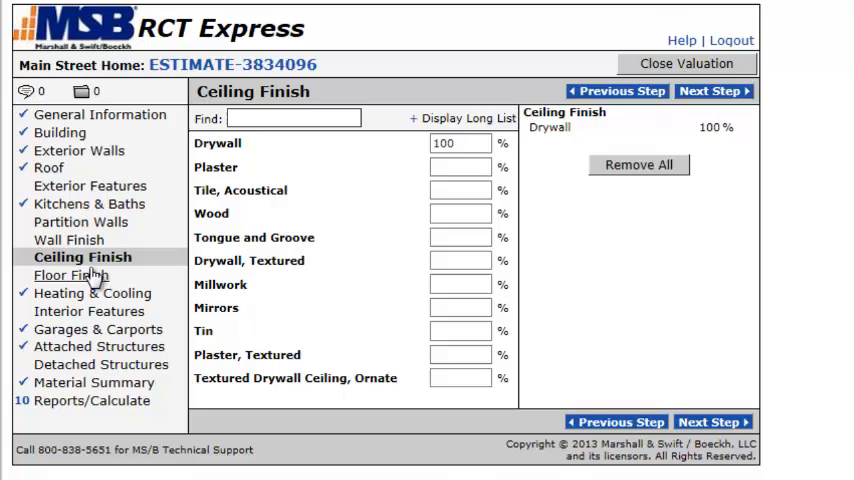
{"action": "left_click", "coordinate": [69, 275]}
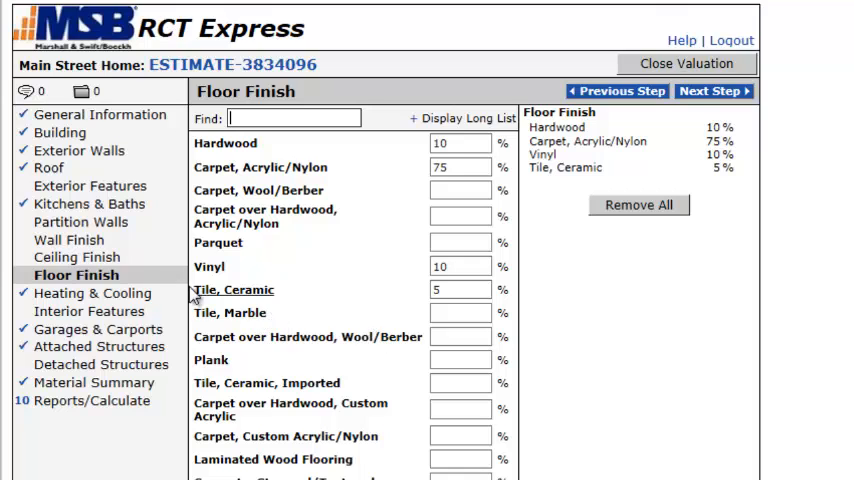
{"action": "left_click", "coordinate": [91, 311]}
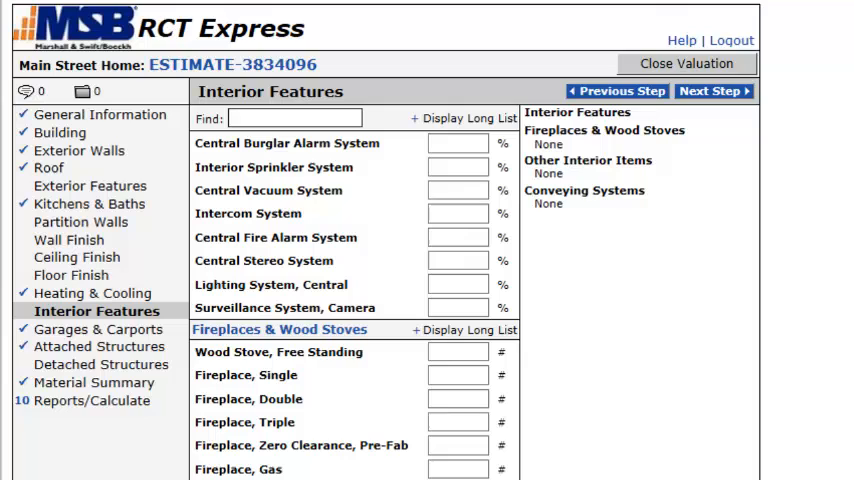
Skip Interior Features with no fireplaces, other items or conveying systems added.
{"action": "left_click", "coordinate": [99, 364]}
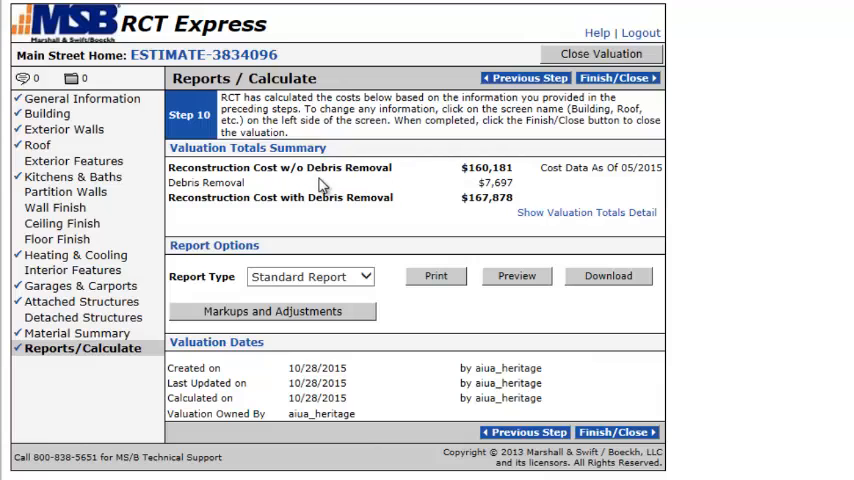
{"action": "mouse_move", "coordinate": [477, 219]}
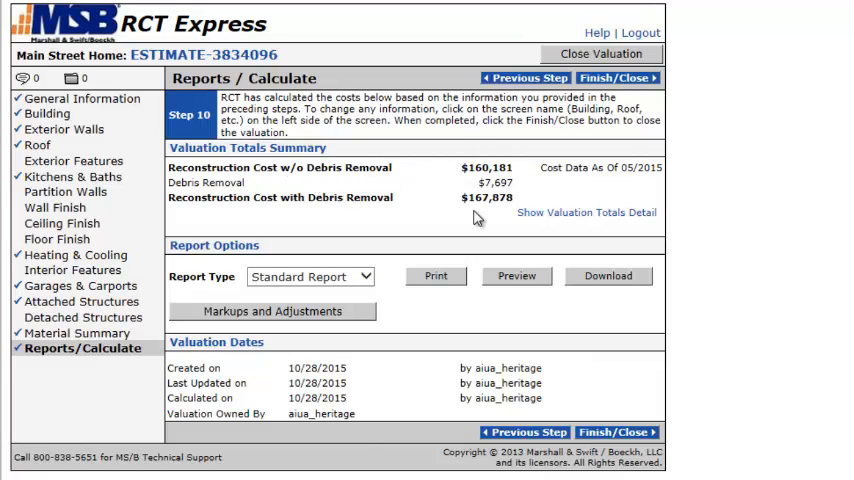
{"action": "mouse_move", "coordinate": [308, 215]}
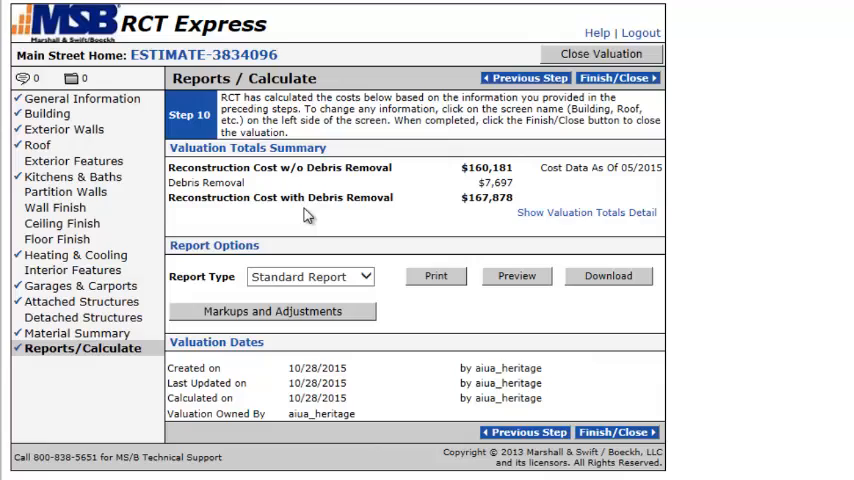
{"action": "mouse_move", "coordinate": [435, 225]}
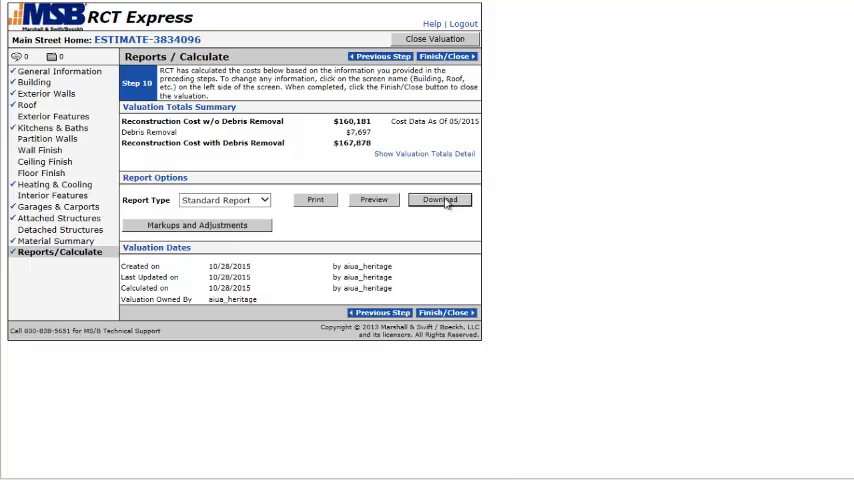
Download the Standard Report PDF and save it to the Desktop.
{"action": "left_click", "coordinate": [439, 199]}
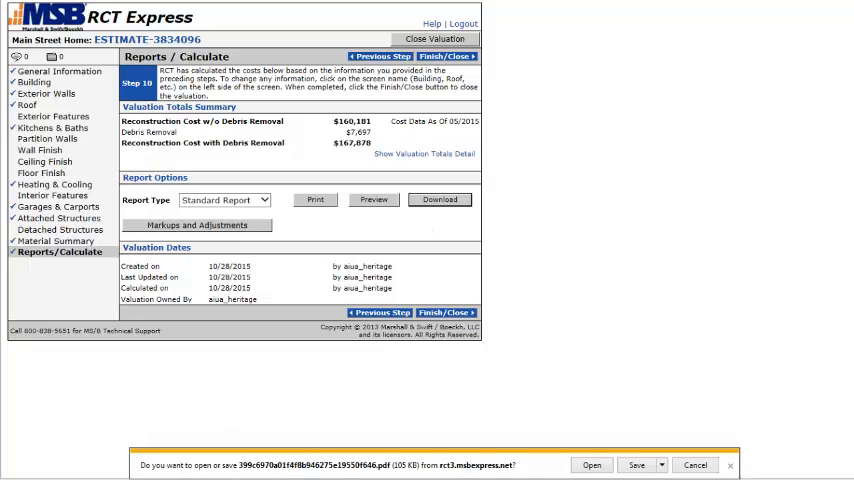
{"action": "left_click", "coordinate": [659, 465]}
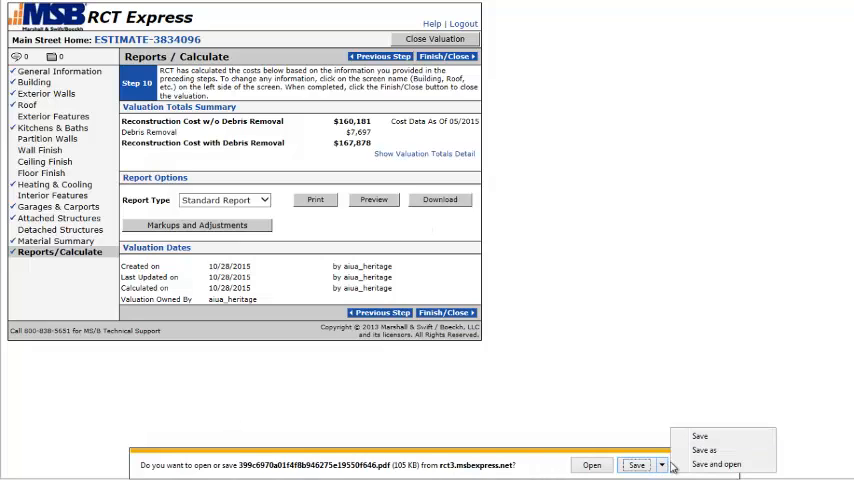
{"action": "left_click", "coordinate": [705, 450]}
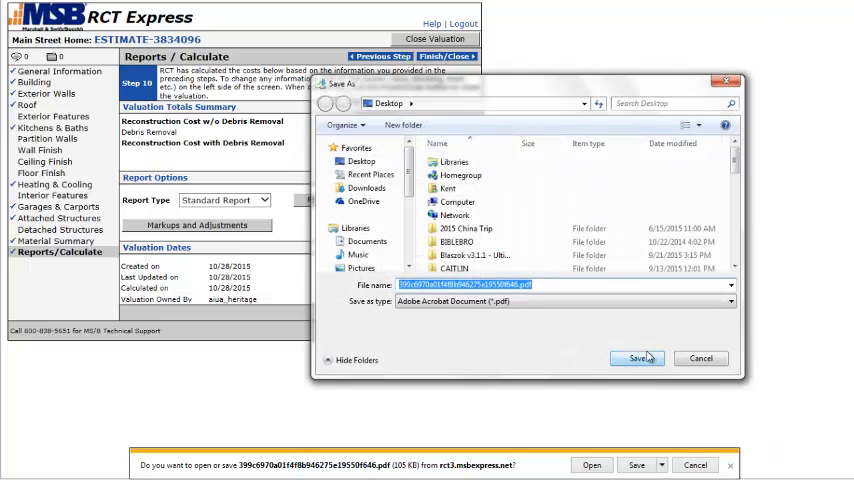
{"action": "left_click", "coordinate": [637, 358]}
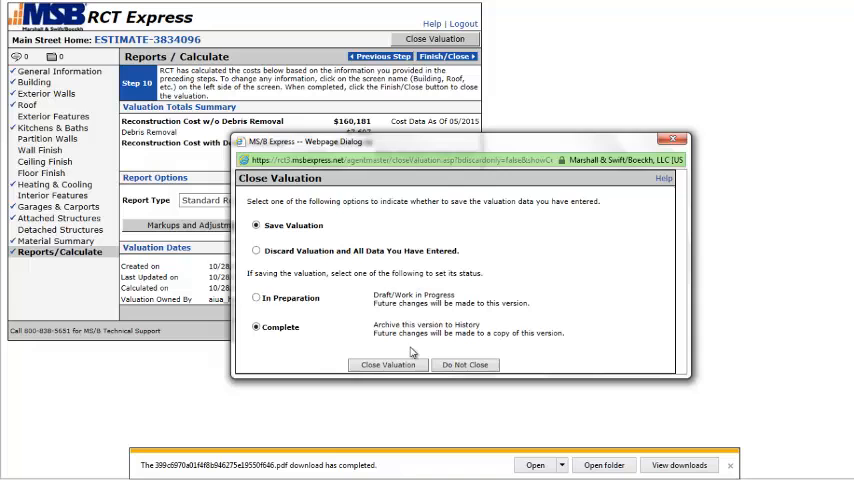
Close the valuation with Save Valuation and Complete status selected.
{"action": "left_click", "coordinate": [387, 364]}
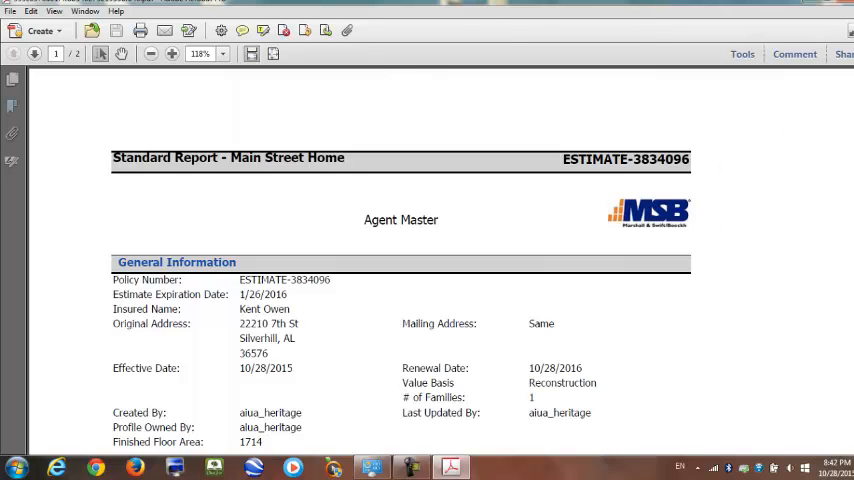
Scroll through the report to page 2's materials list and disclaimer.
{"action": "scroll", "scroll_direction": "down", "scroll_amount": 3}
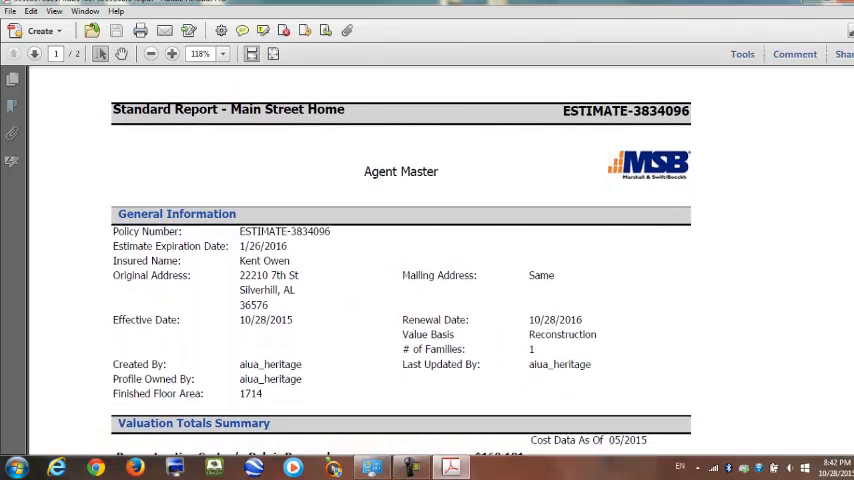
{"action": "scroll", "scroll_direction": "down", "scroll_amount": 3}
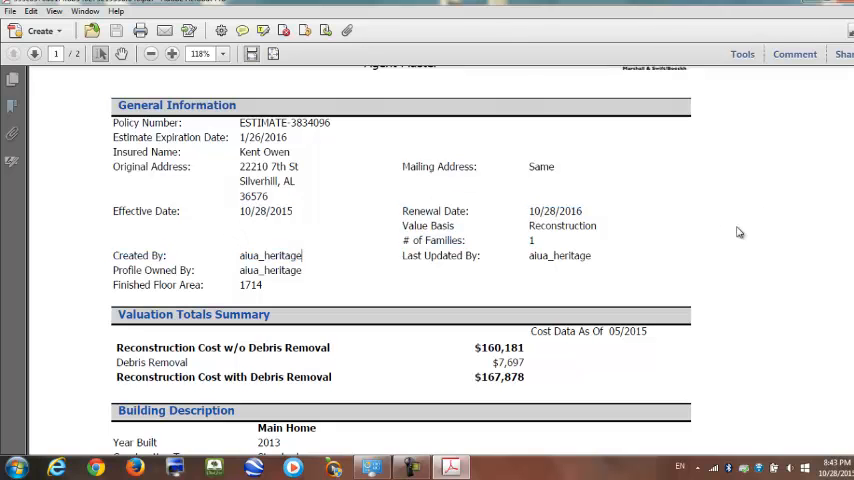
{"action": "scroll", "scroll_direction": "down", "scroll_amount": 3}
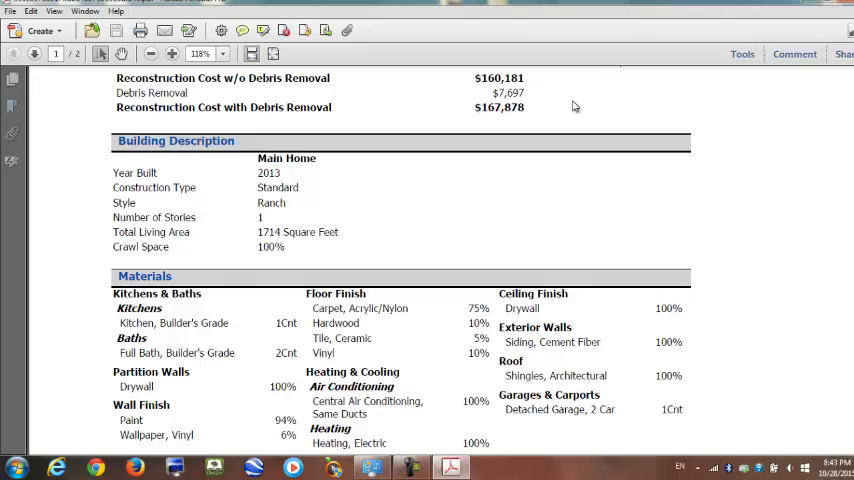
{"action": "scroll", "scroll_direction": "down", "scroll_amount": 3}
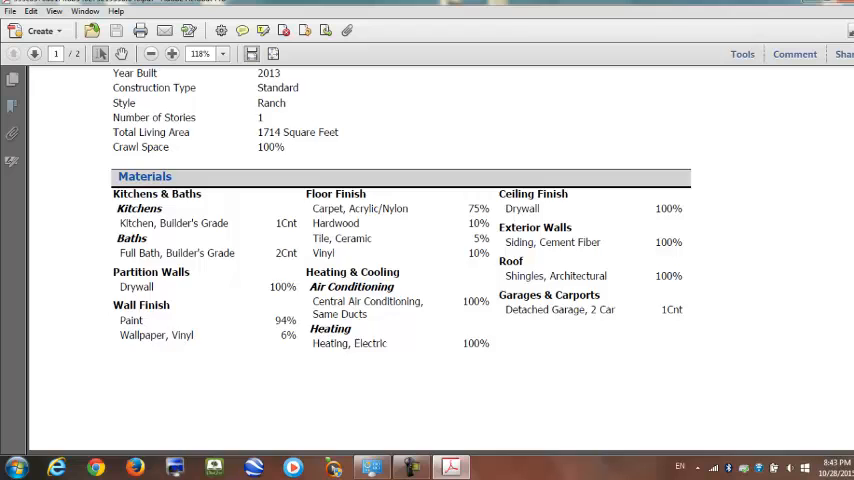
{"action": "scroll", "scroll_direction": "down", "scroll_amount": 3}
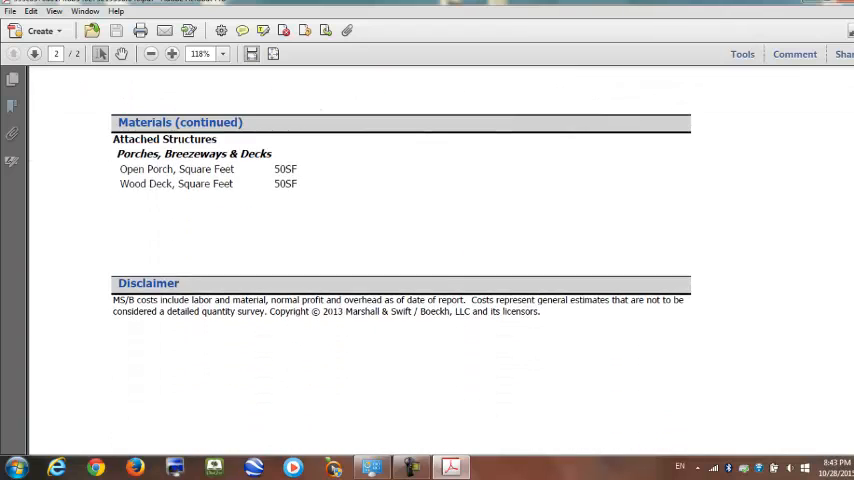